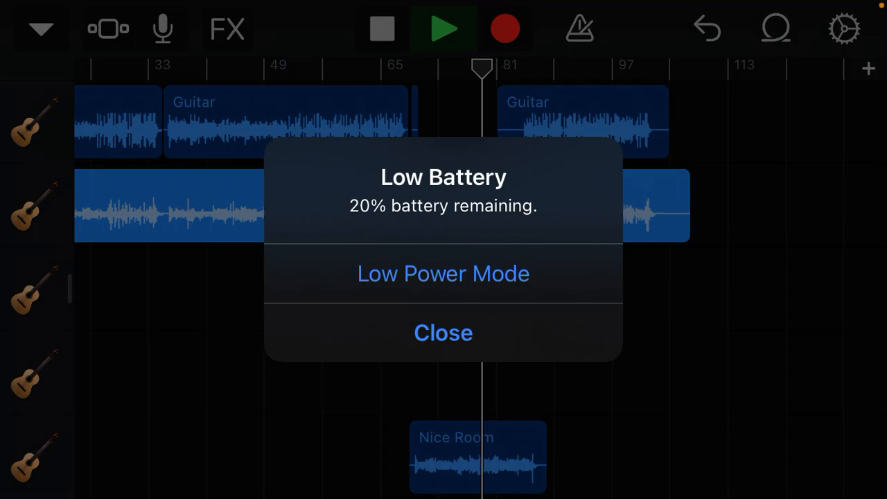
Close the Low Battery alert so the Guitar, Bass and Nice Room tracks show again
{"action": "left_click", "coordinate": [444, 333]}
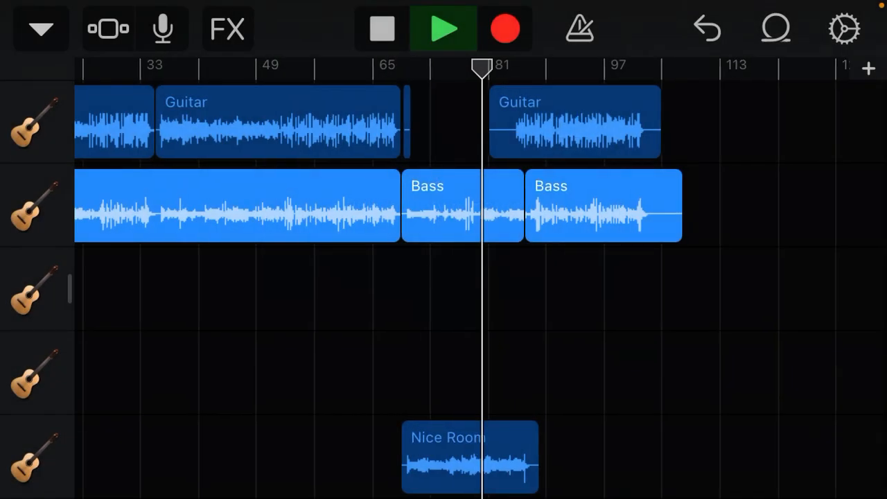